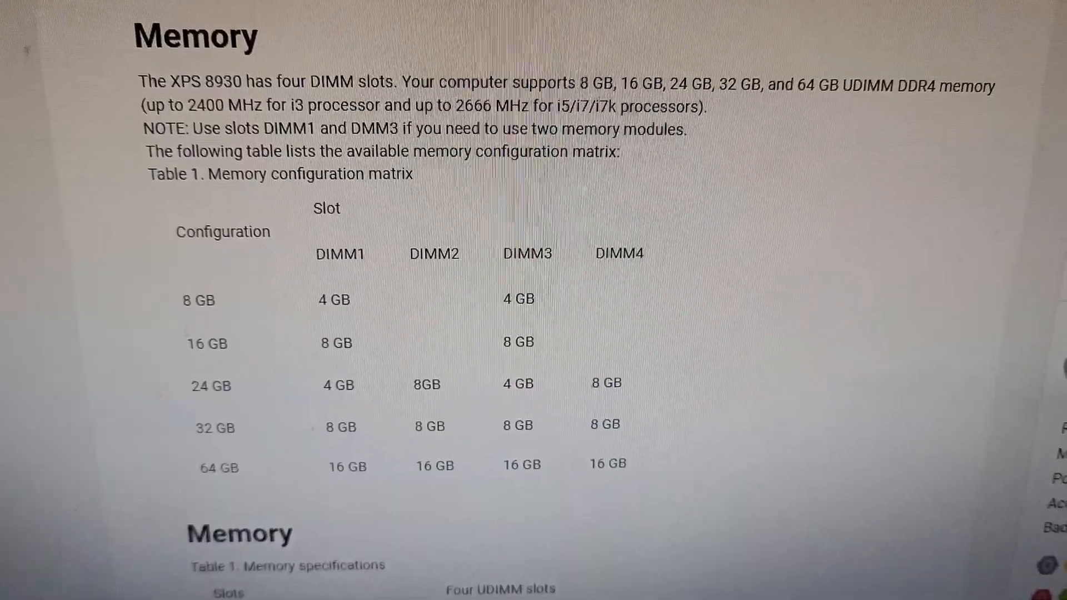
Scroll through the clip sequence and browse the folder of video files for the upgrade clip.
scroll(down, 3)
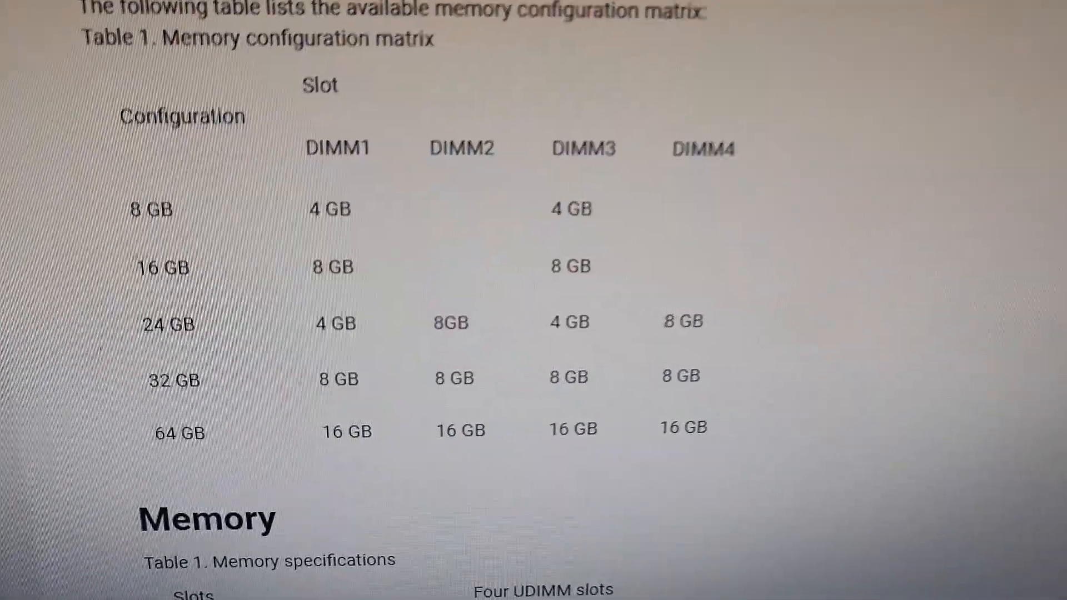
scroll(down, 3)
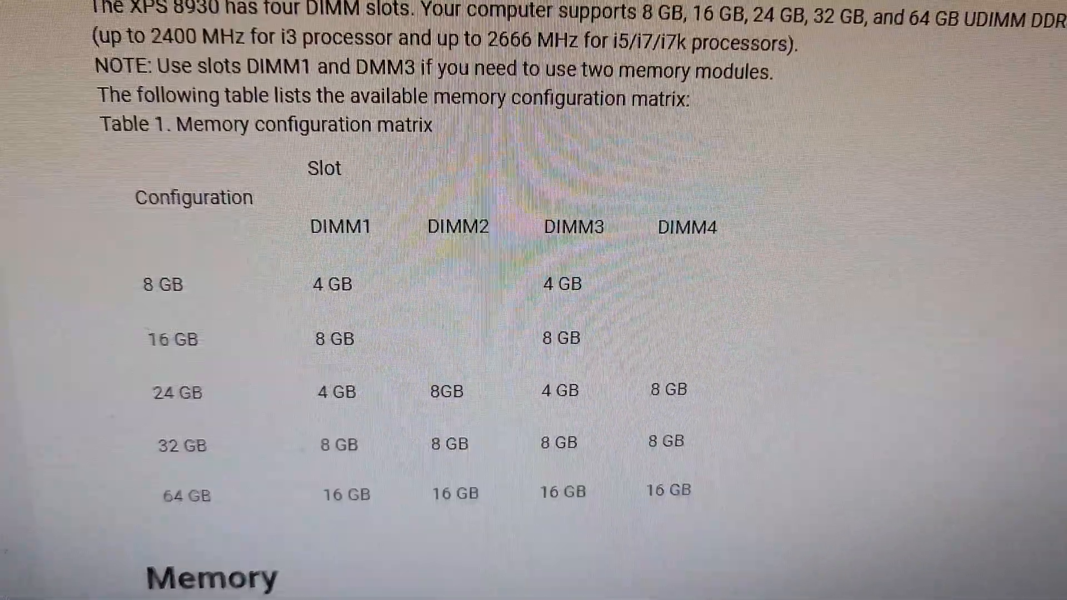
scroll(down, 3)
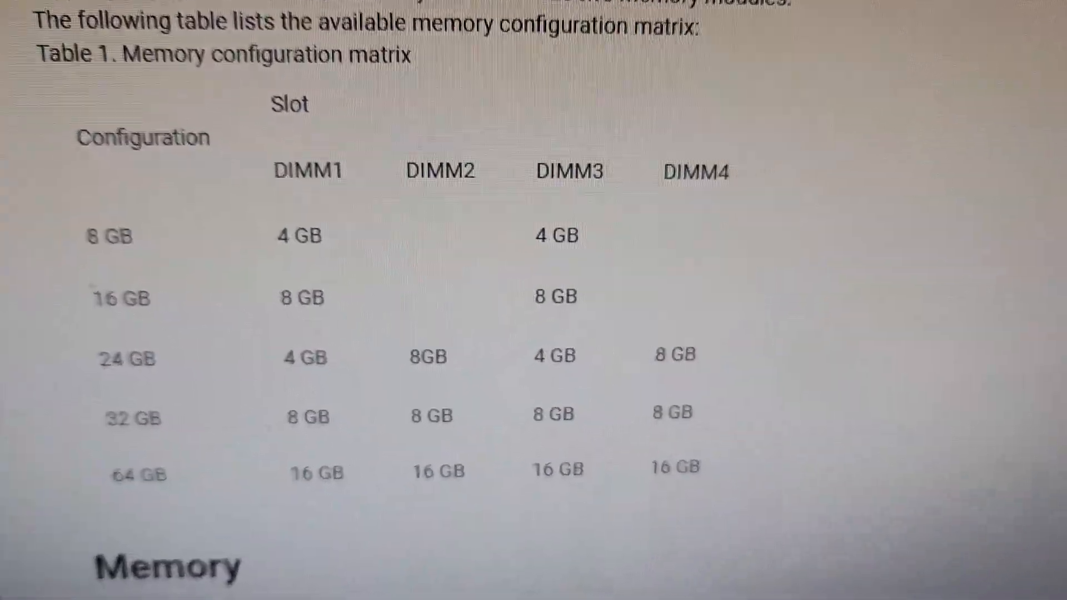
scroll(down, 3)
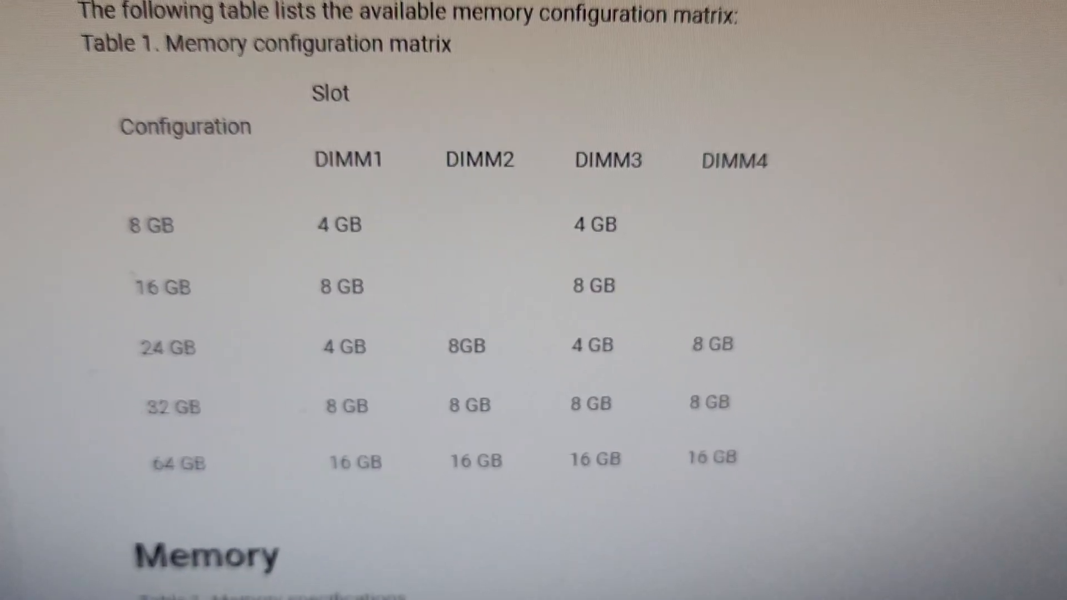
scroll(down, 3)
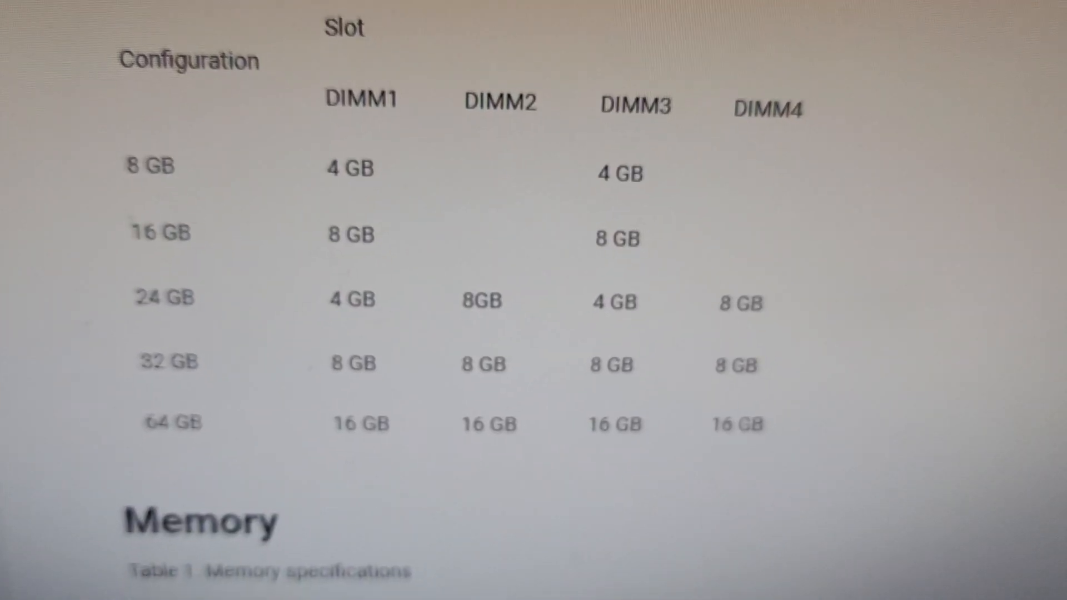
scroll(down, 3)
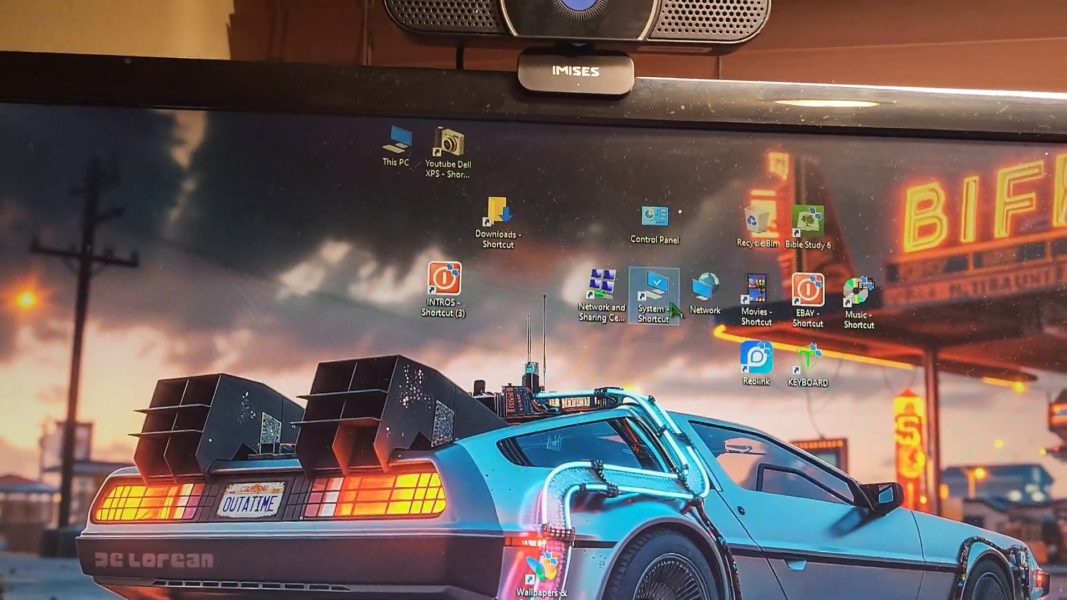
double_click(655, 297)
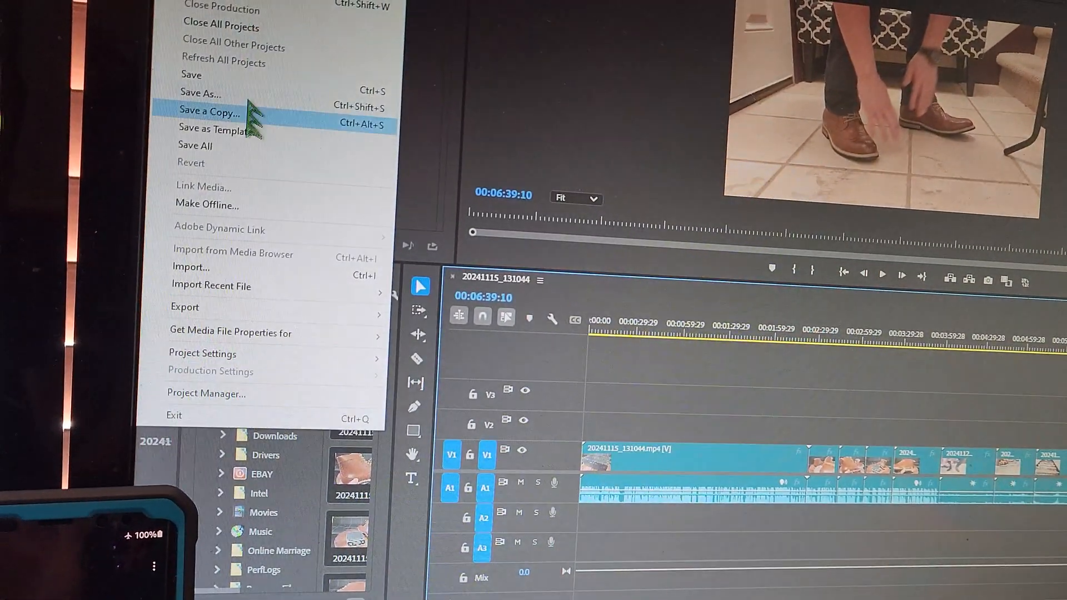
click(184, 307)
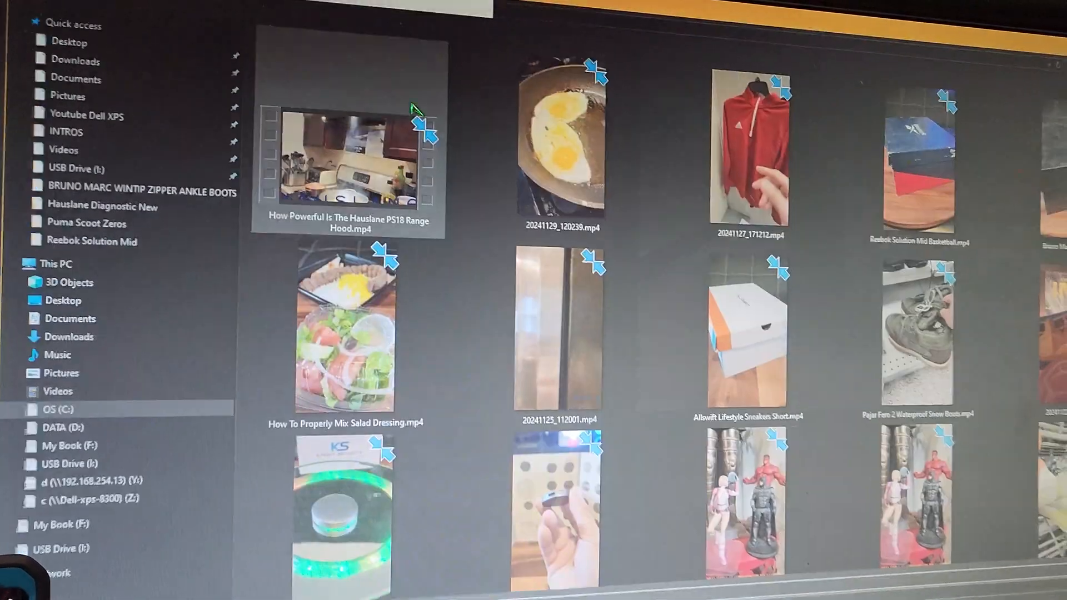
scroll(down, 3)
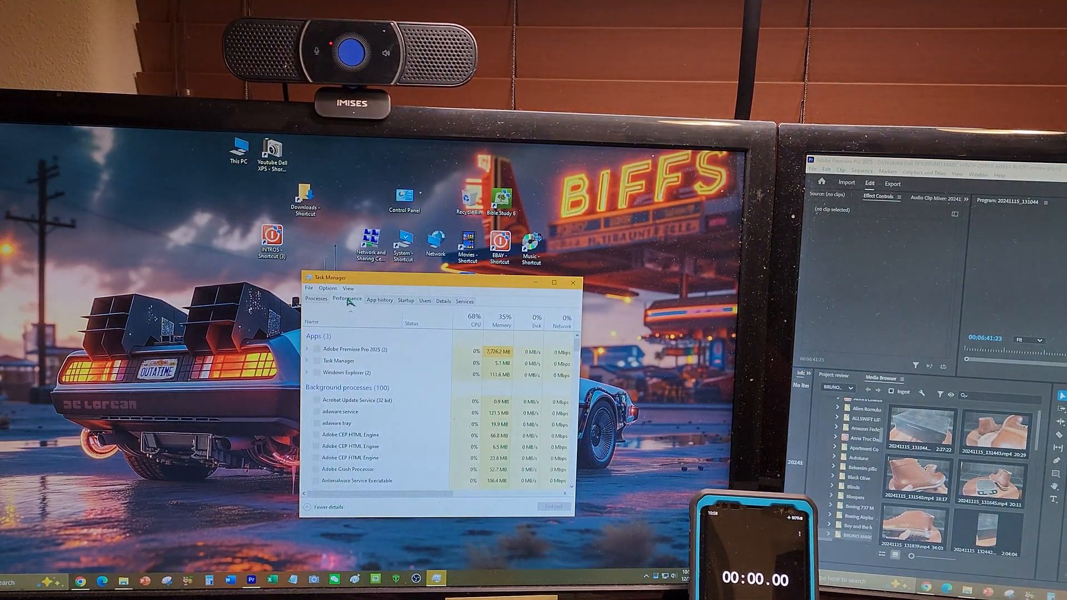
Show the live CPU performance graph for the Intel i7-8700, then return to the sequence monitor.
click(347, 299)
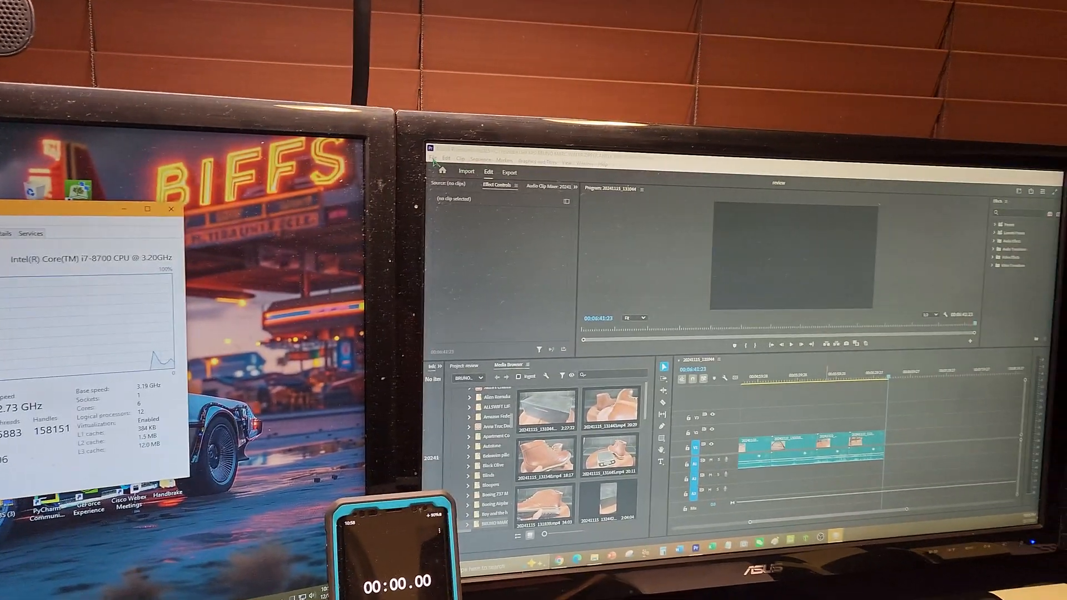
click(369, 154)
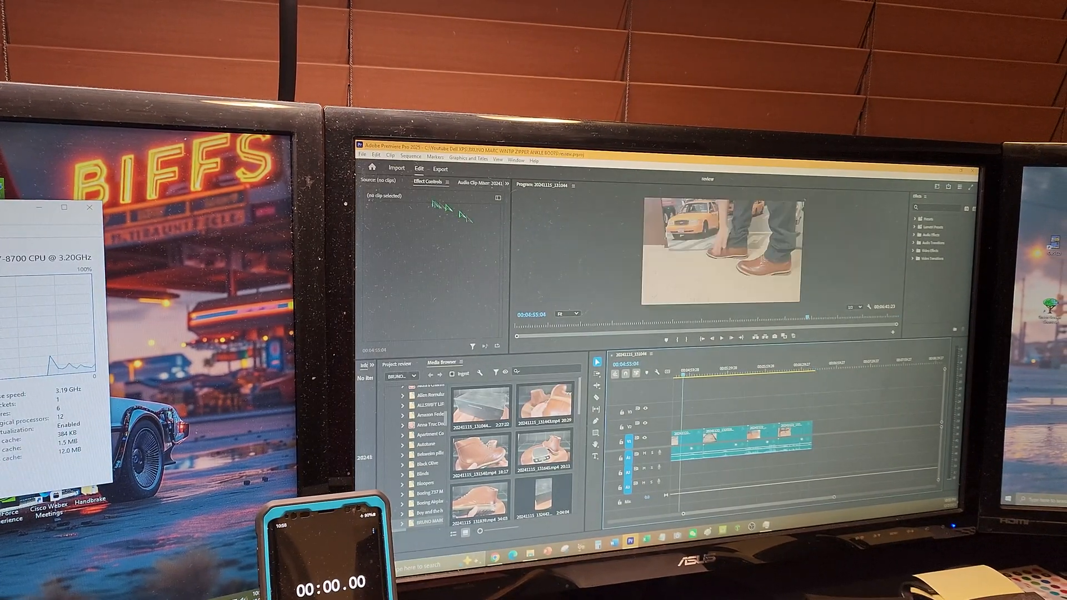
Move the playhead onto the boot footage and bring up the shoe clip's export settings.
click(362, 156)
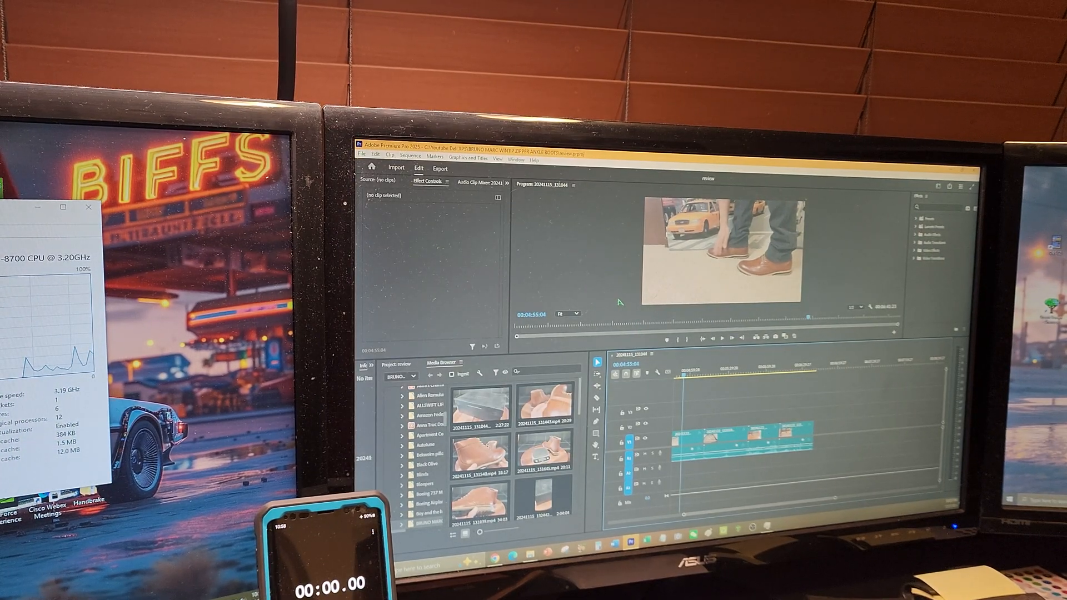
click(439, 169)
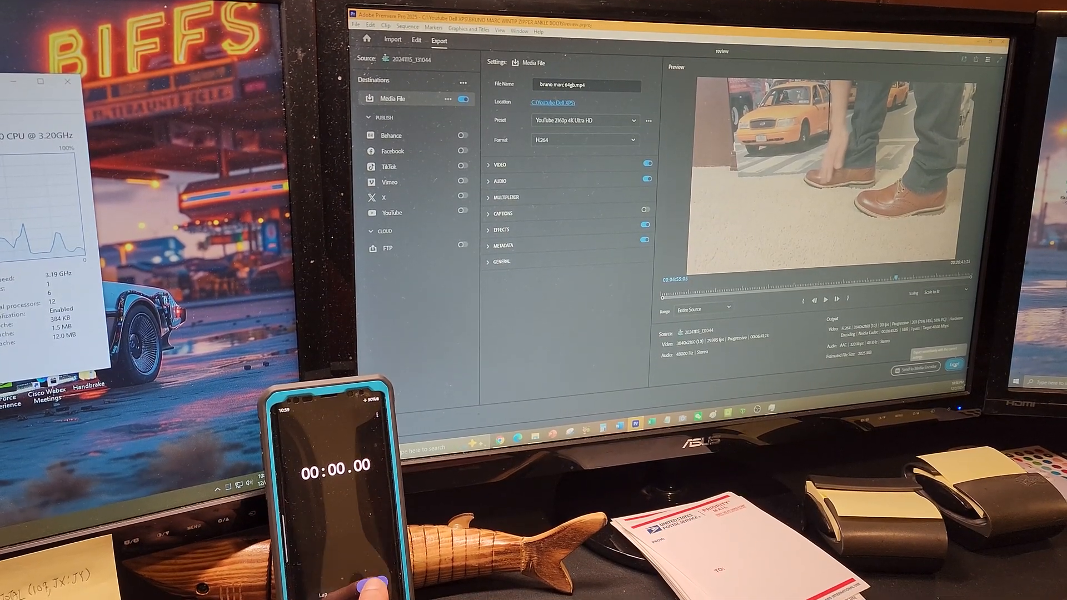
Start the H.264 export with the YouTube 2160p 4K Ultra HD preset.
click(953, 363)
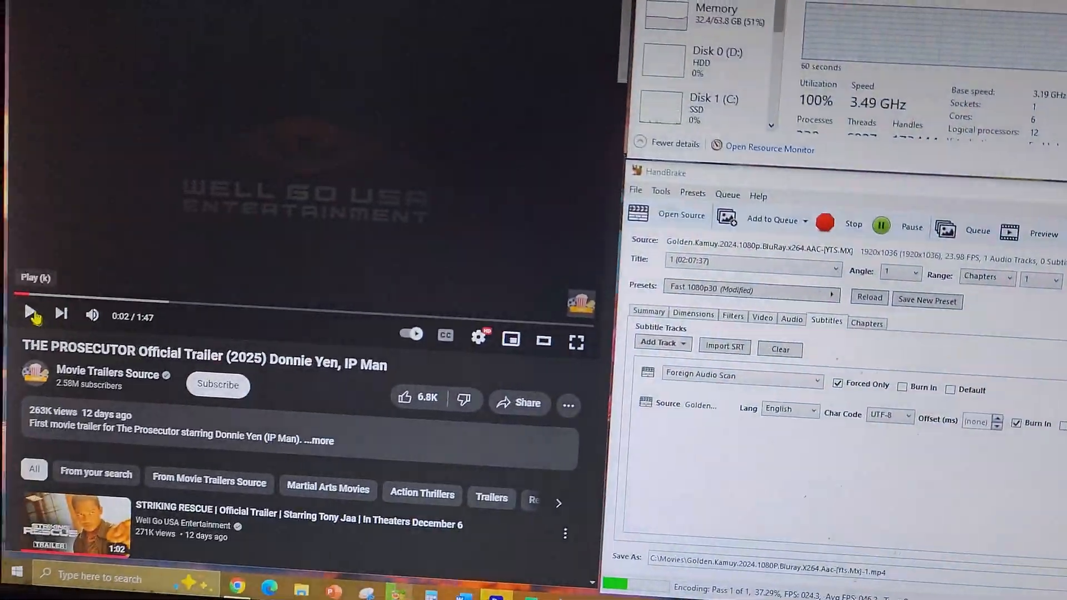
Play the YouTube trailer while the HandBrake encode keeps running at full CPU.
click(30, 313)
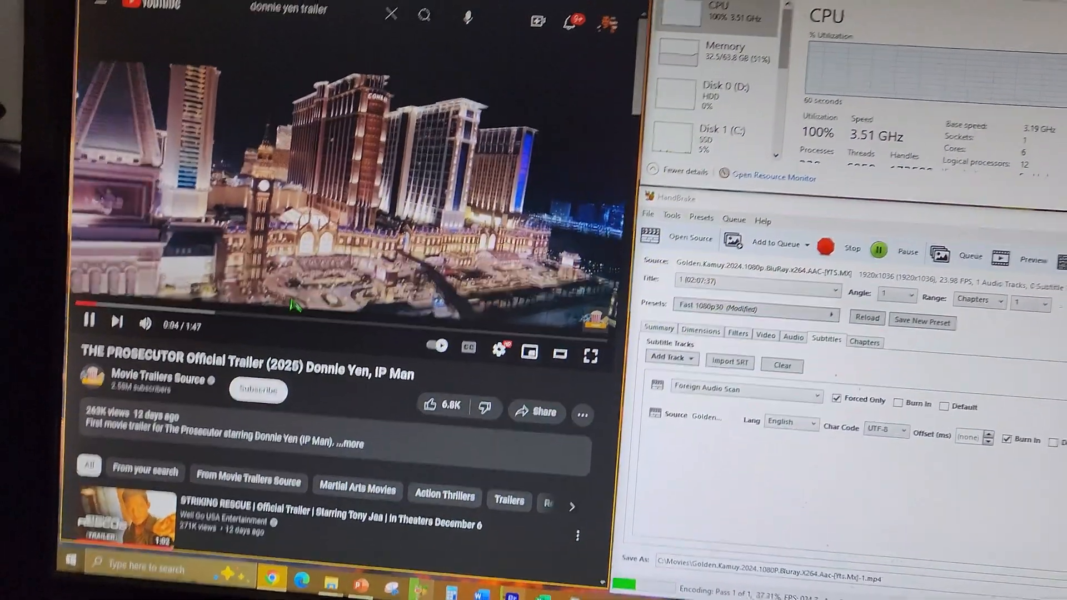